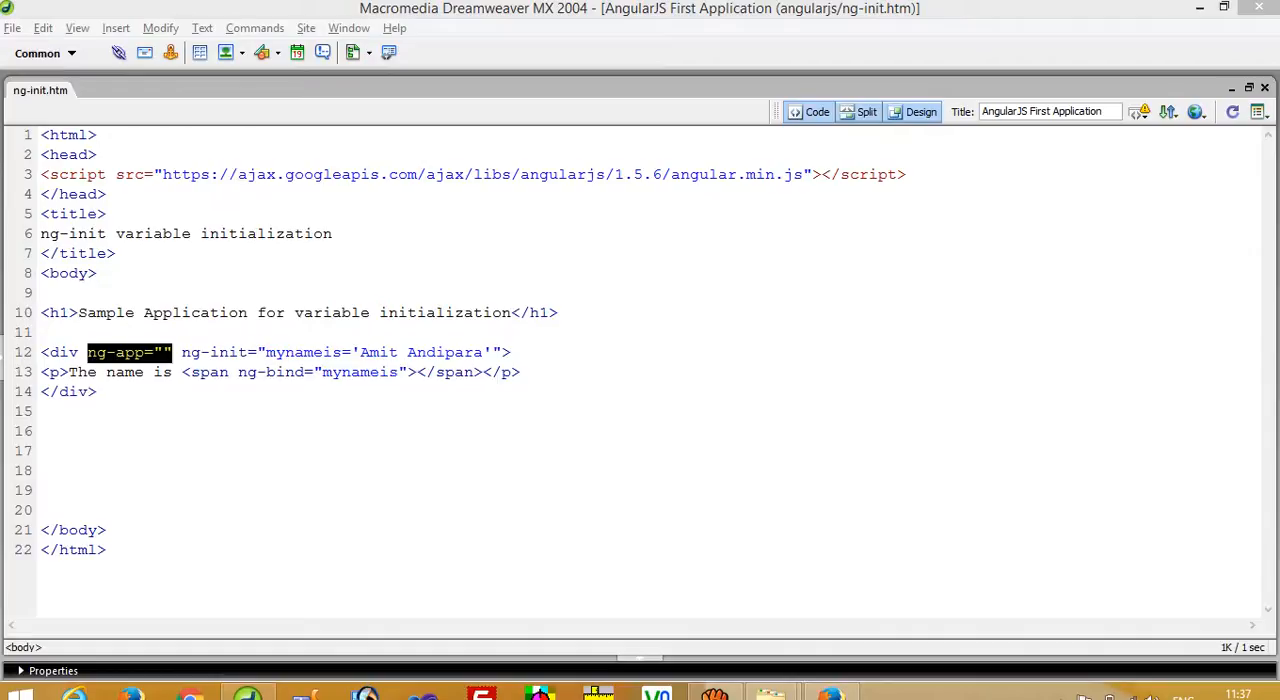
- Rename the variable mynameis to name in both ng-init and the span's ng-bind
click(42, 431)
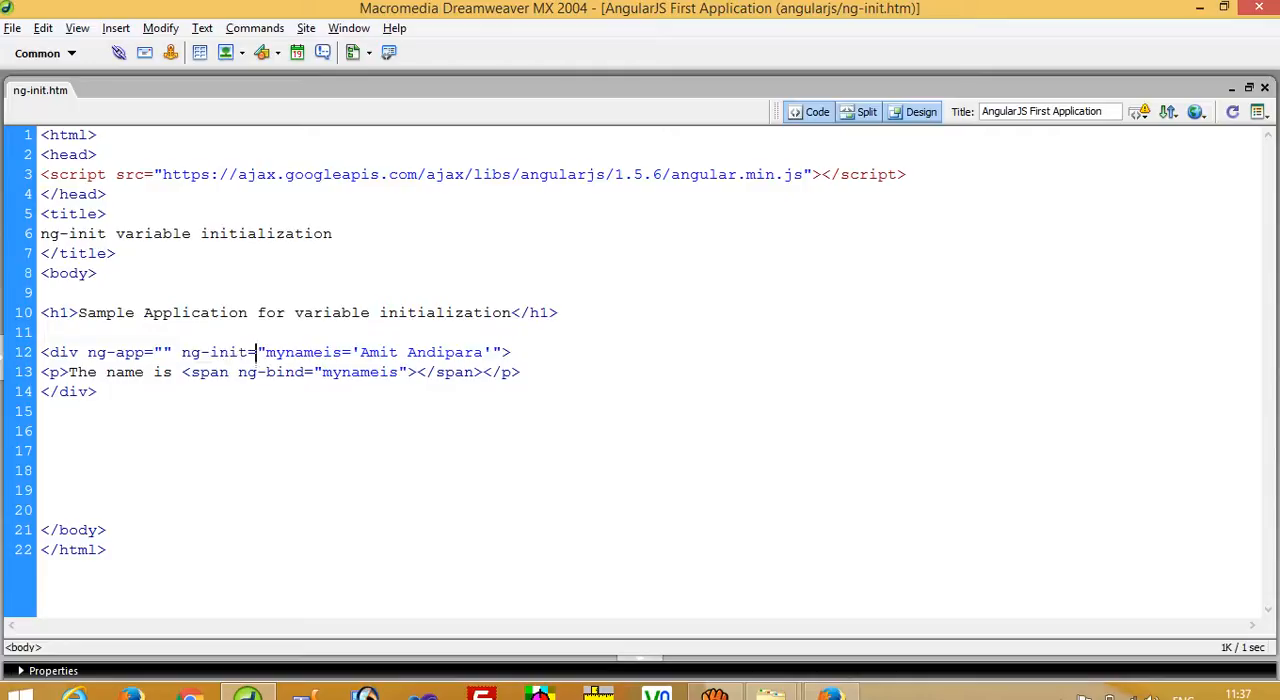
double_click(303, 352)
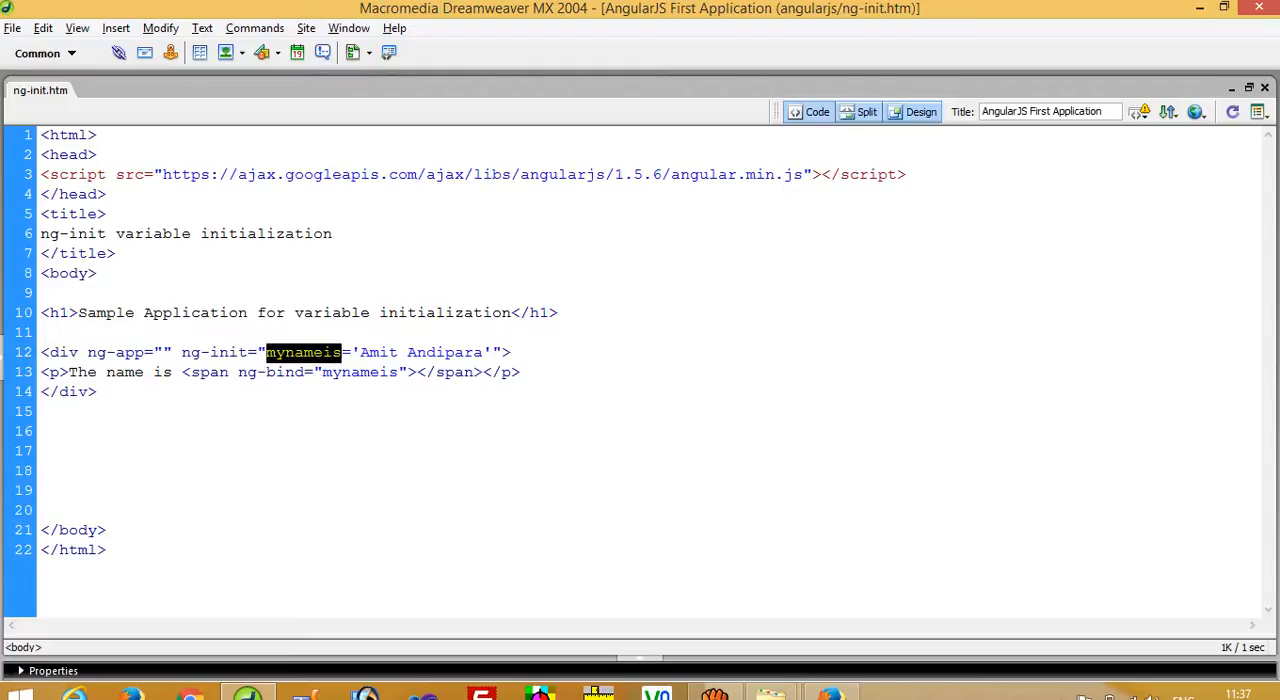
text(name)
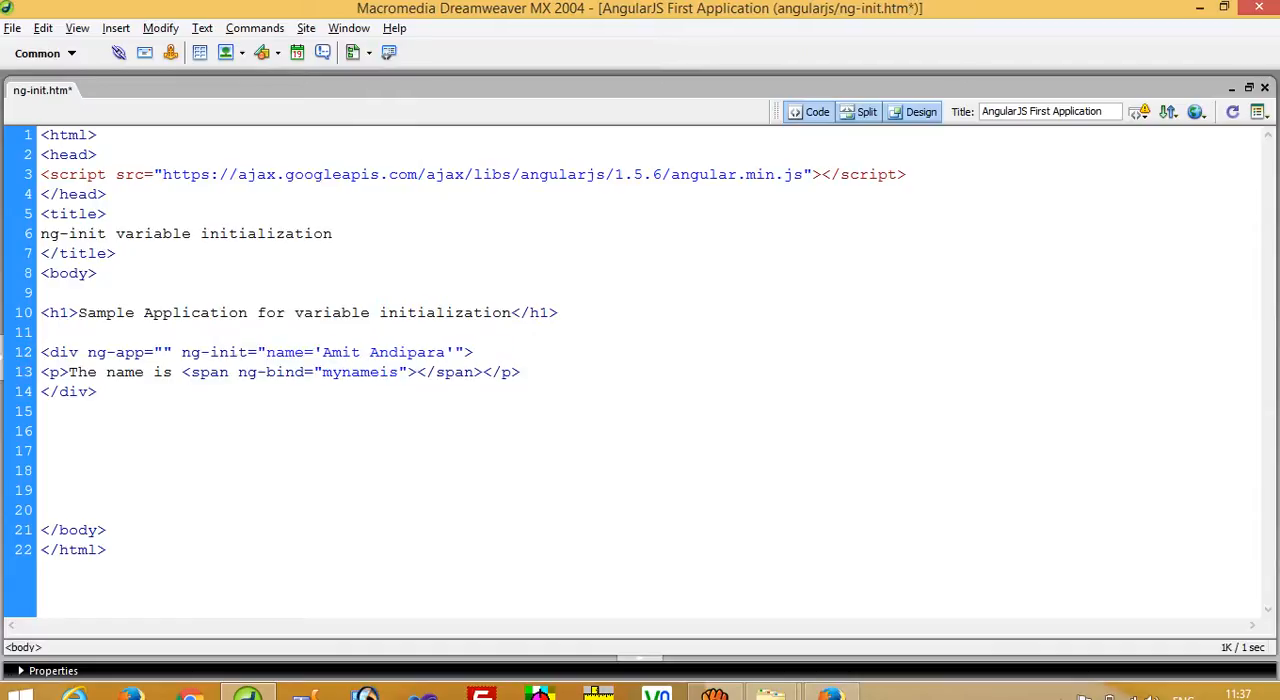
double_click(355, 372)
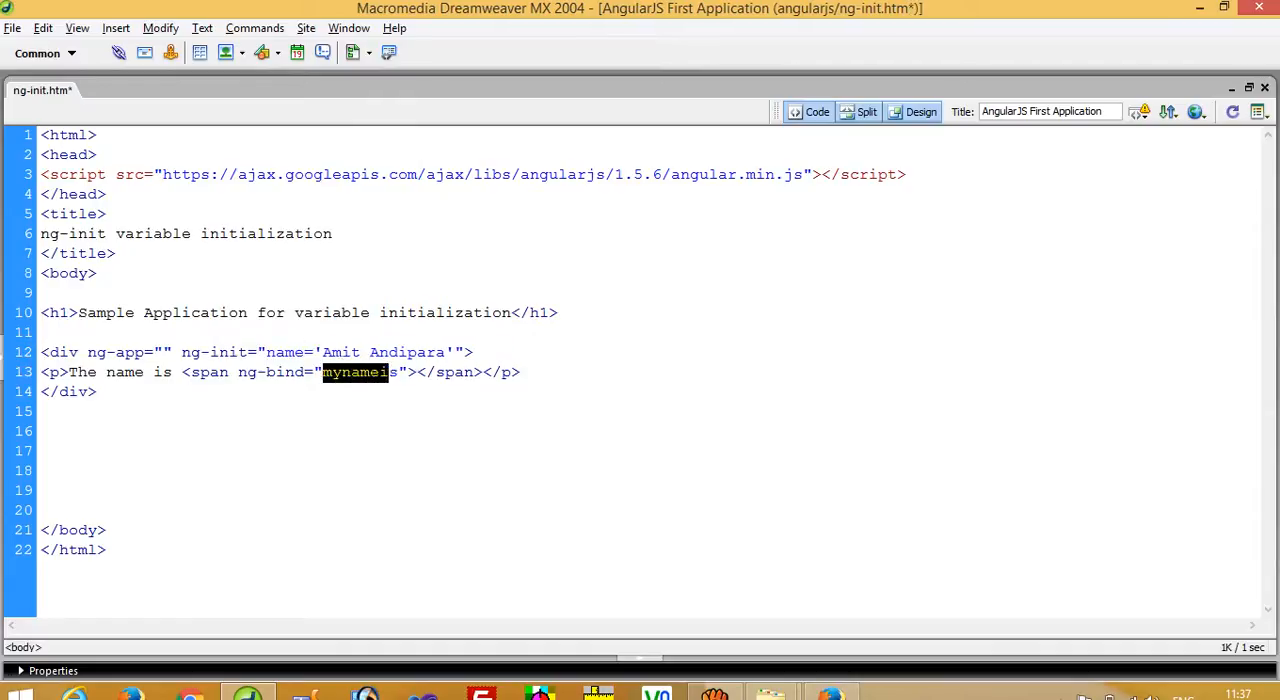
text(name)
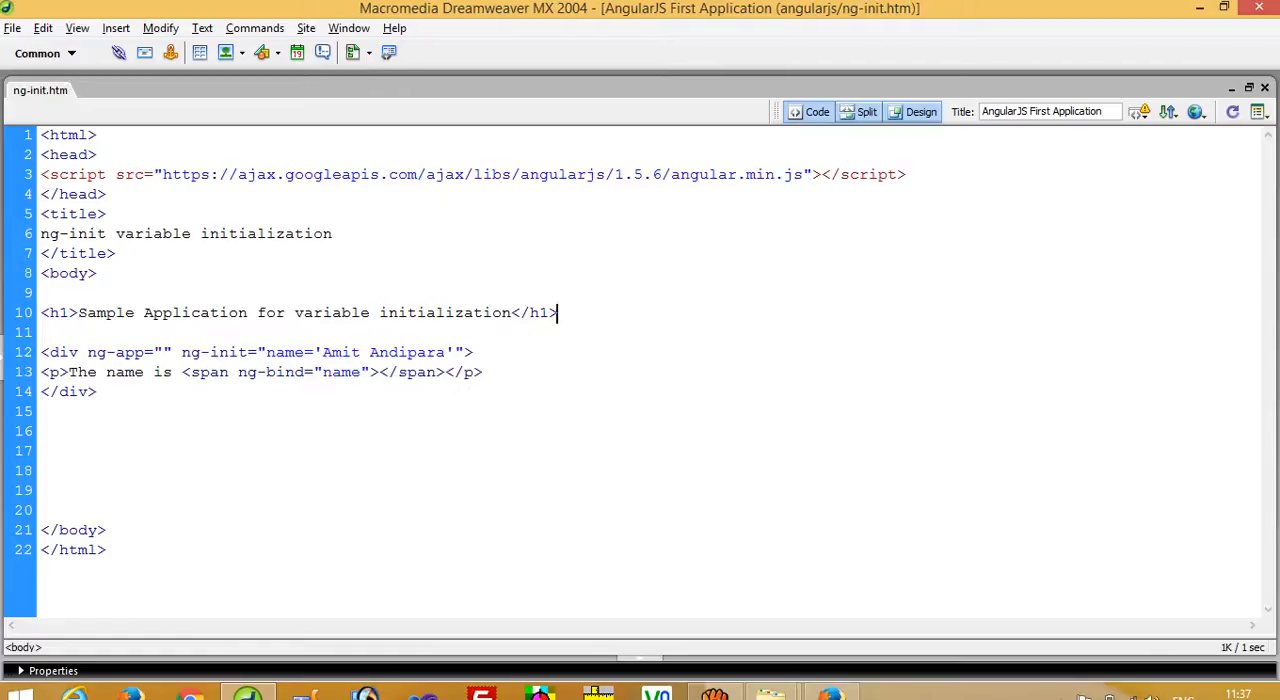
- Point out the ng-init value Amit Andipara, the span's ng-bind, and 'The name is' text
click(313, 352)
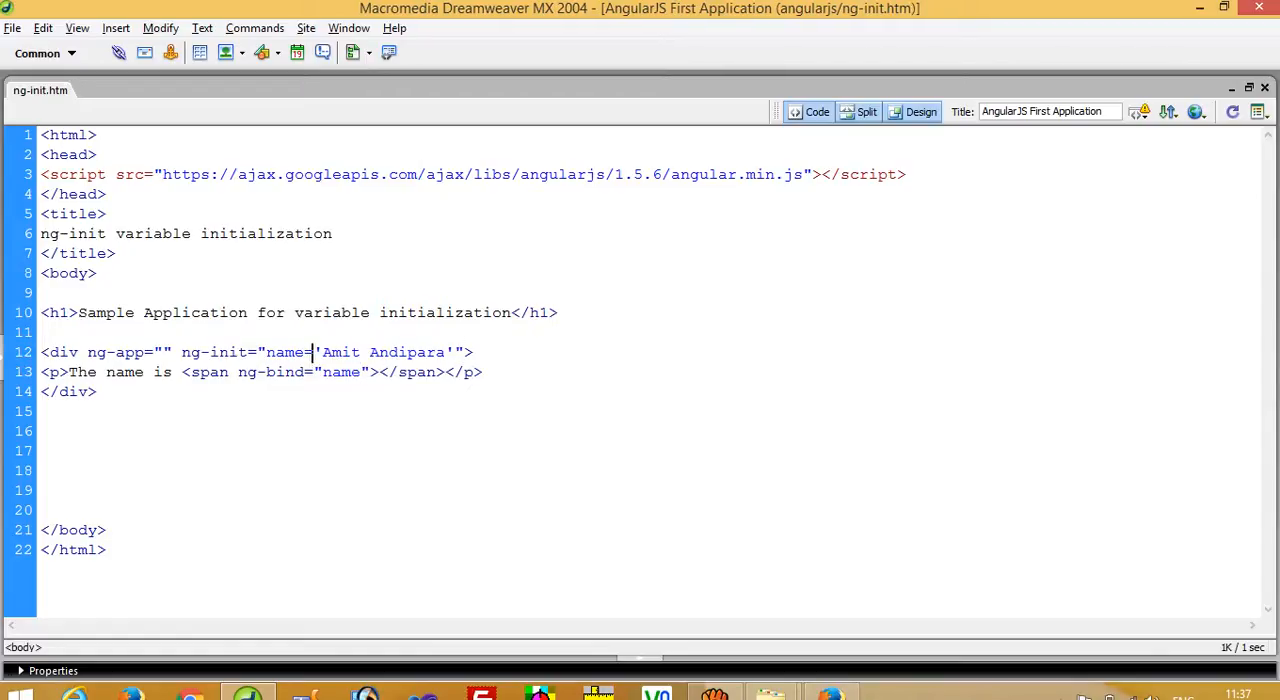
double_click(383, 352)
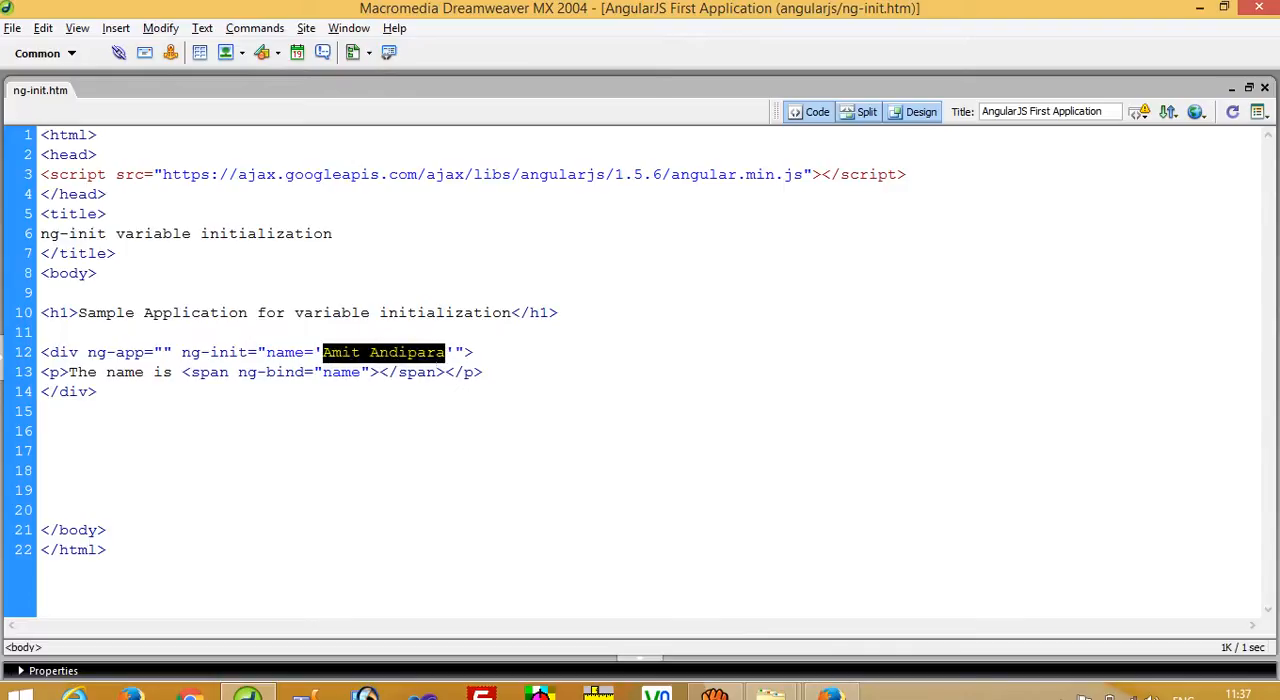
click(236, 372)
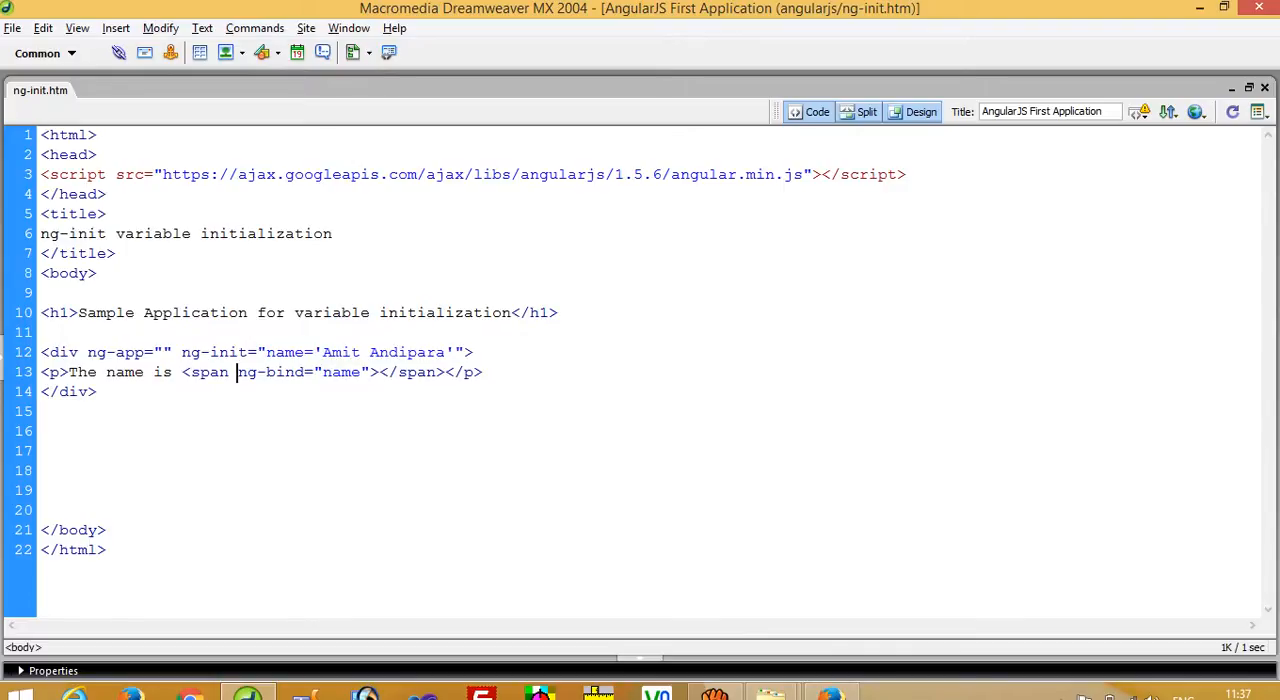
click(143, 371)
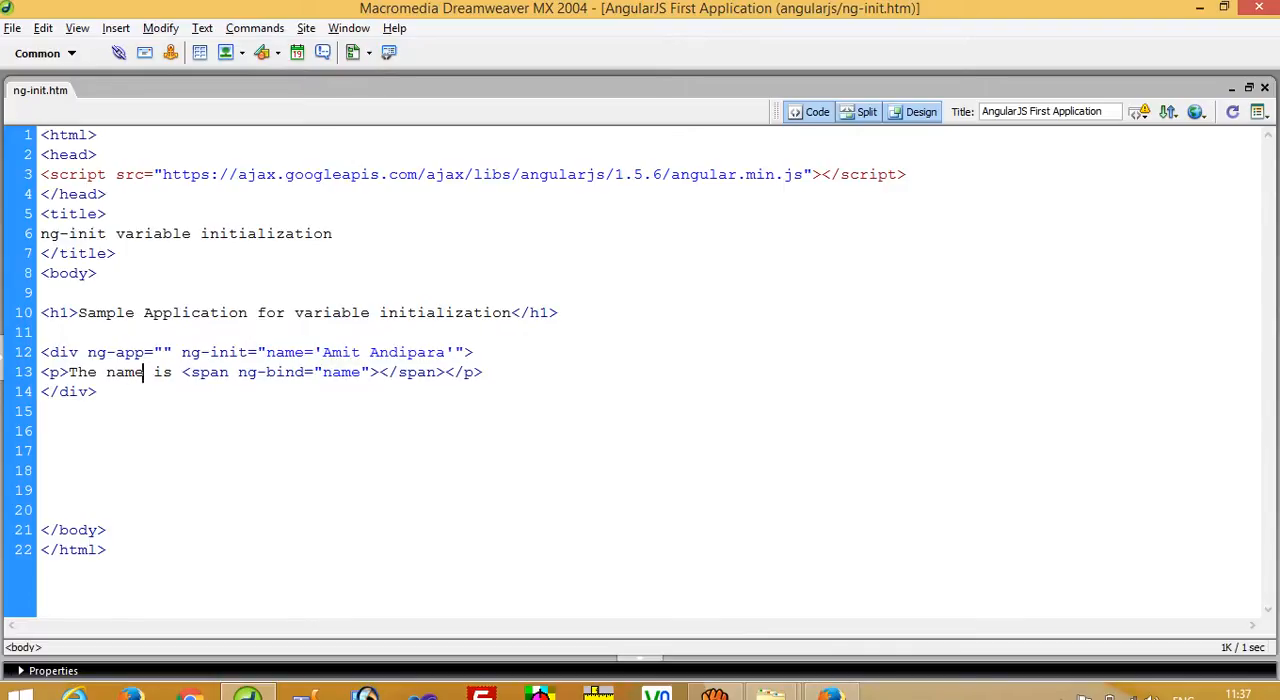
click(228, 372)
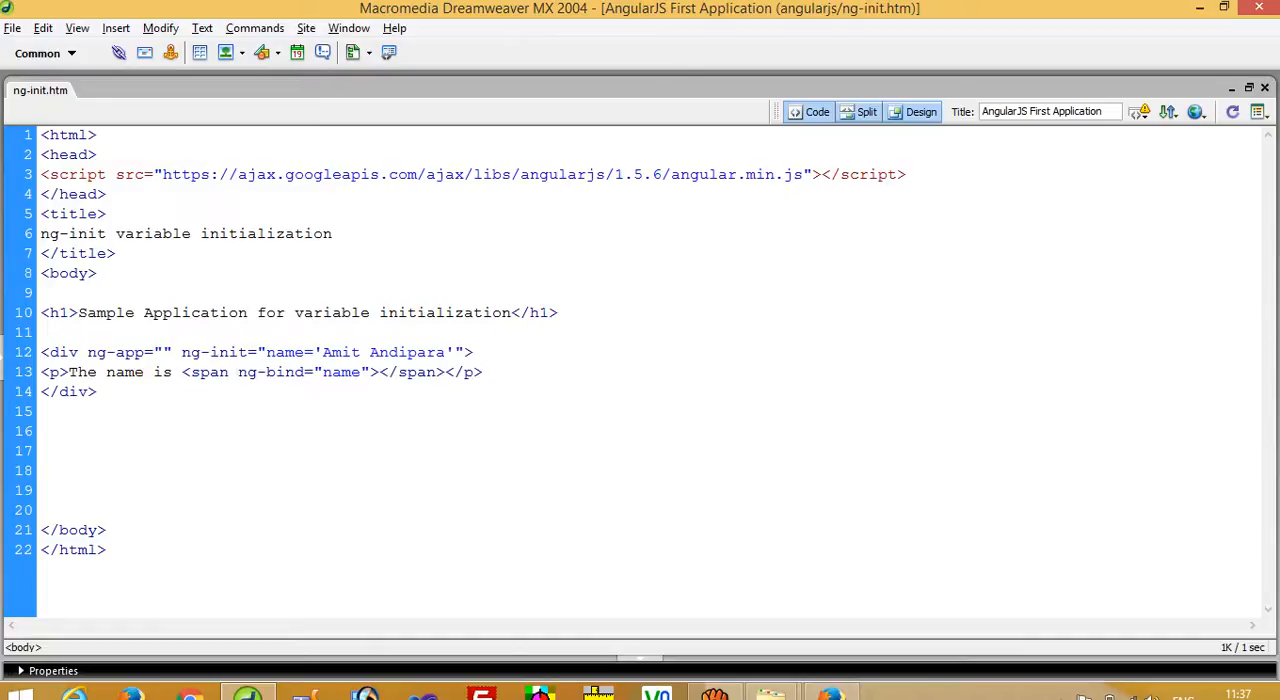
click(320, 372)
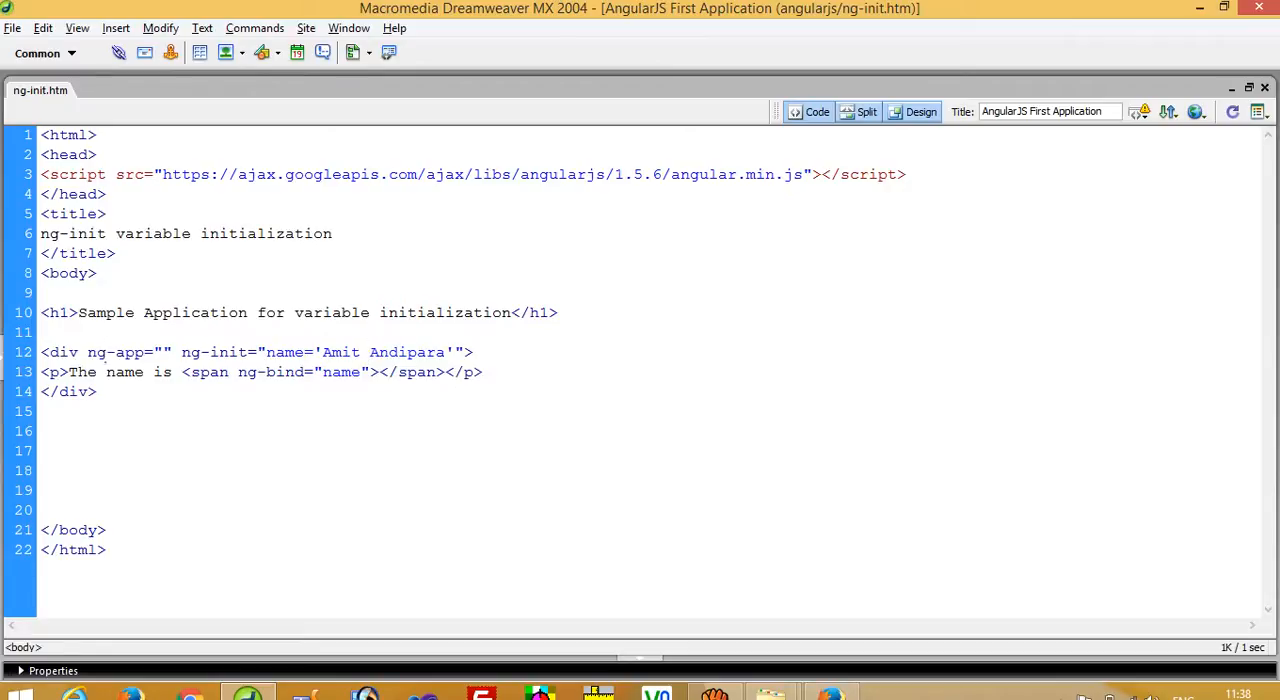
- Remove ng-app from the div, save, preview in the browser, and return to the code
click(91, 352)
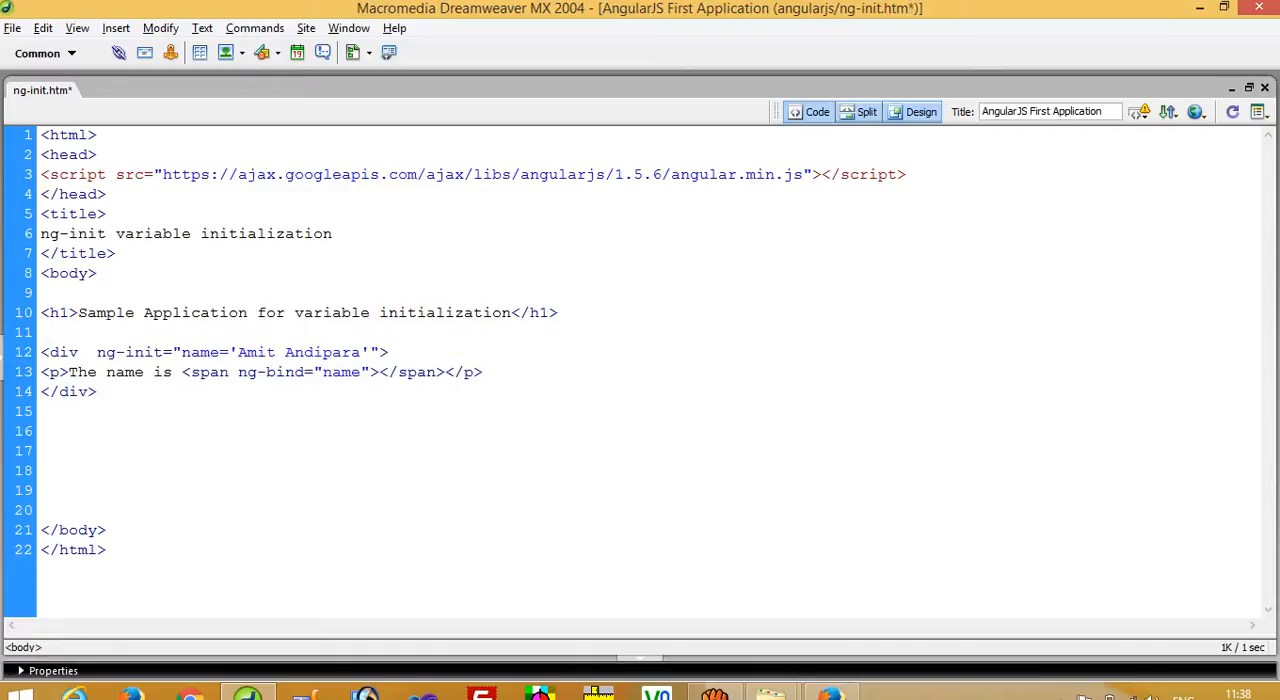
key(ctrl+s)
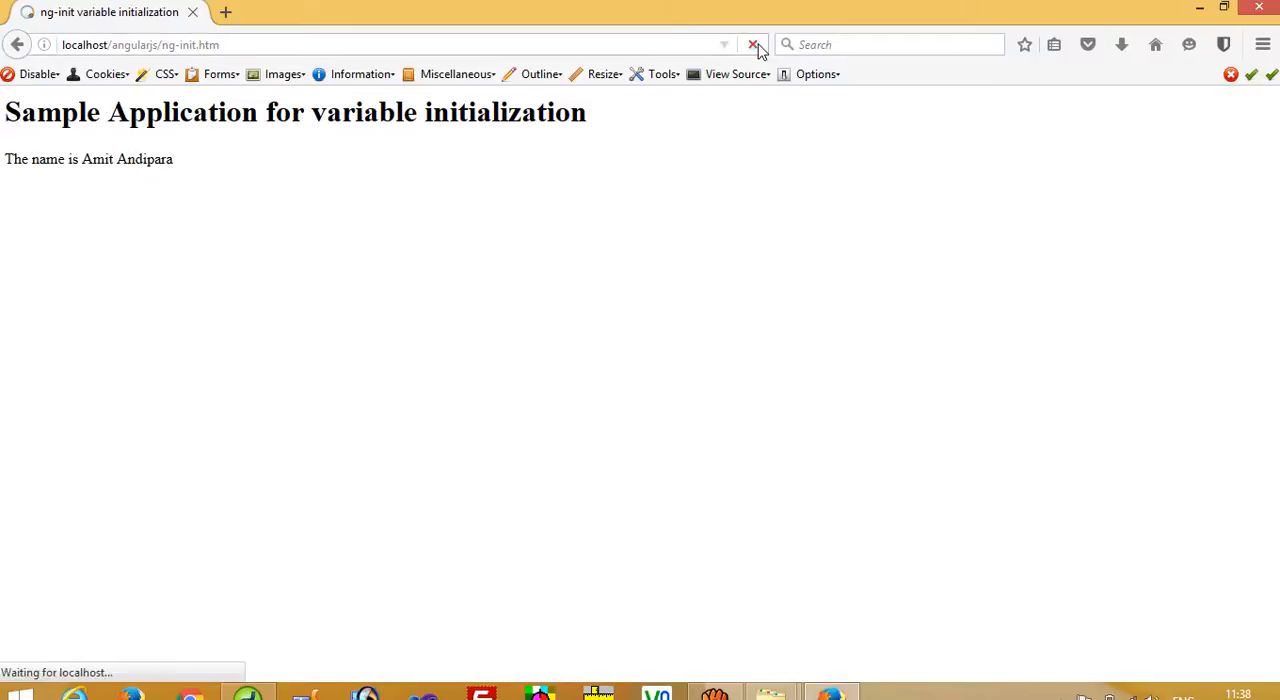
click(753, 44)
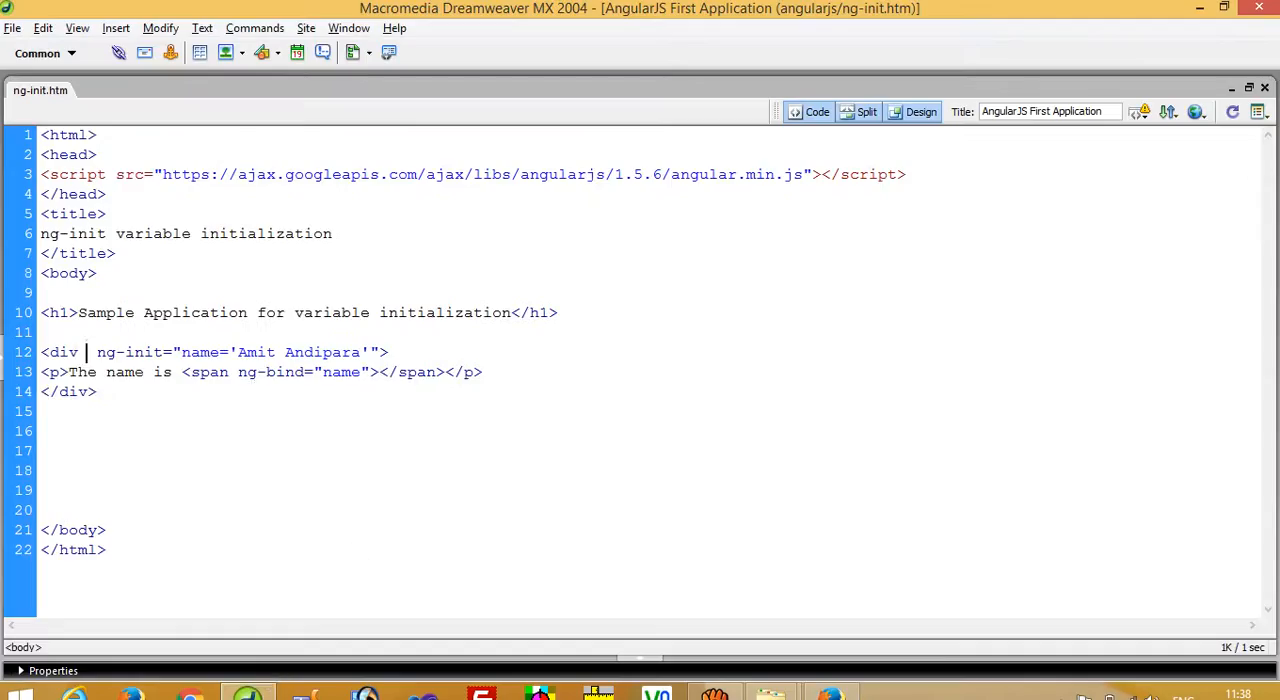
- Type ng-app="" back onto the div before ng-init and save
text(ng-app="")
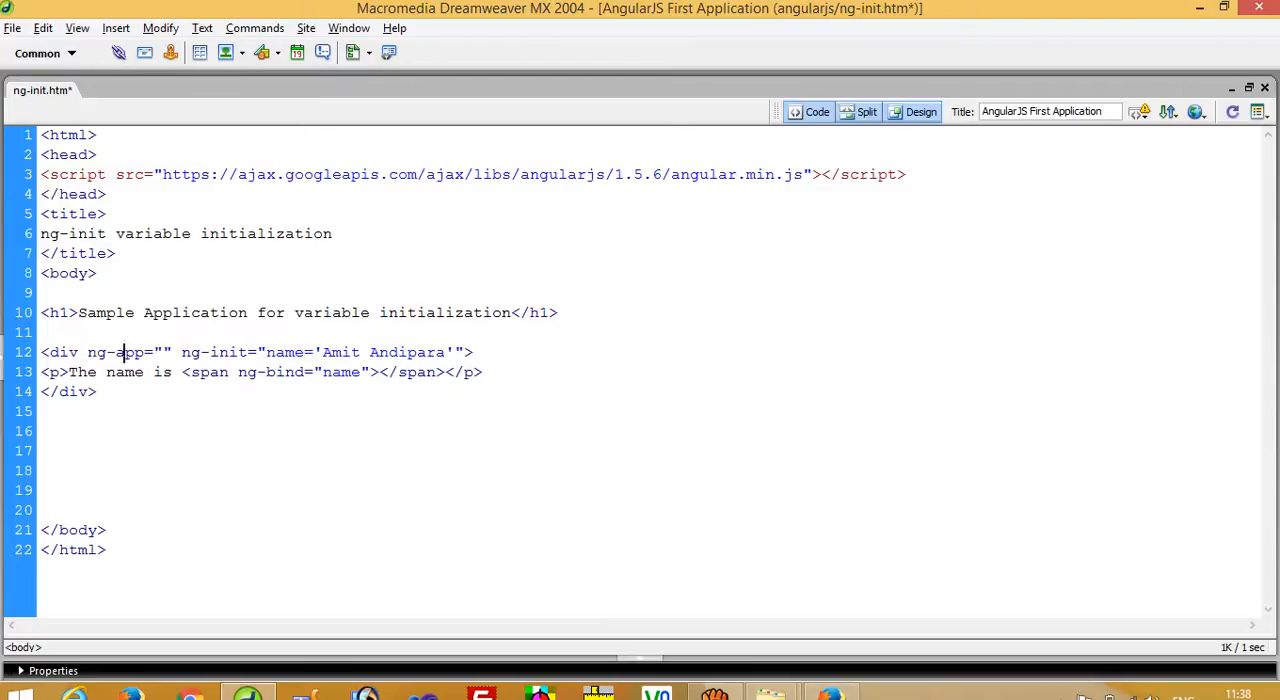
key(ctrl+s)
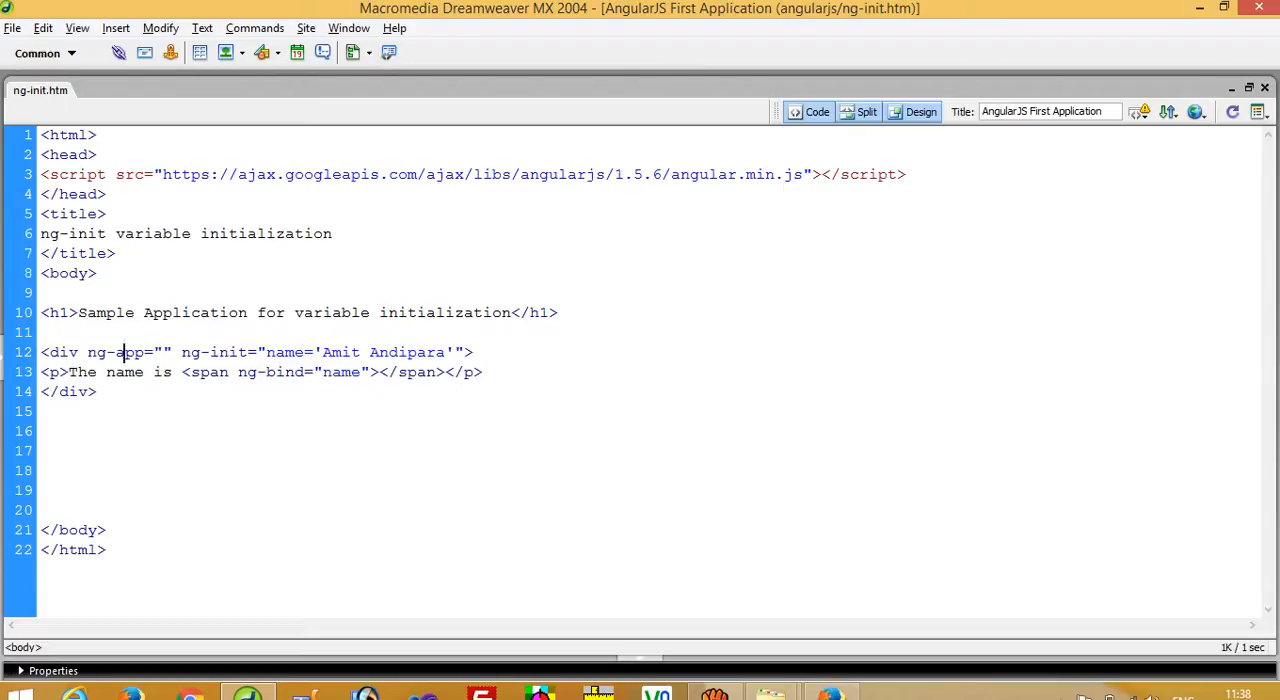
double_click(128, 352)
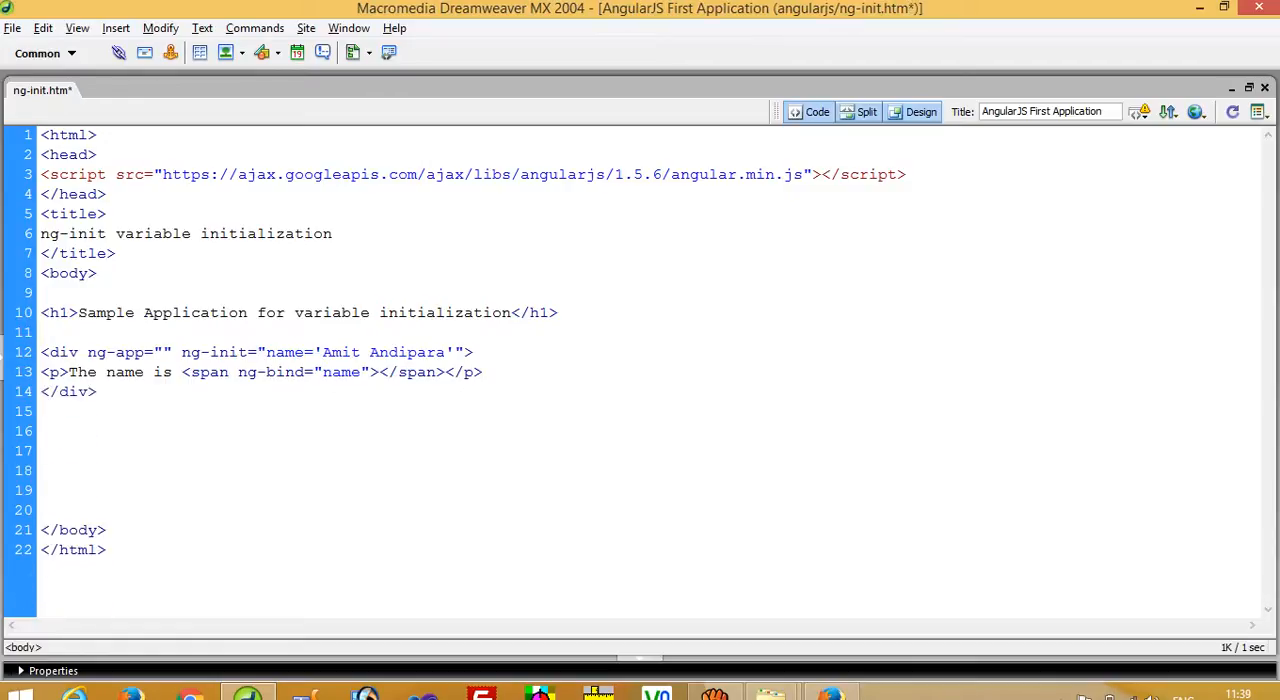
- Save the page, then highlight the name='Amit Andipara' assignment in ng-init
key(ctrl+s)
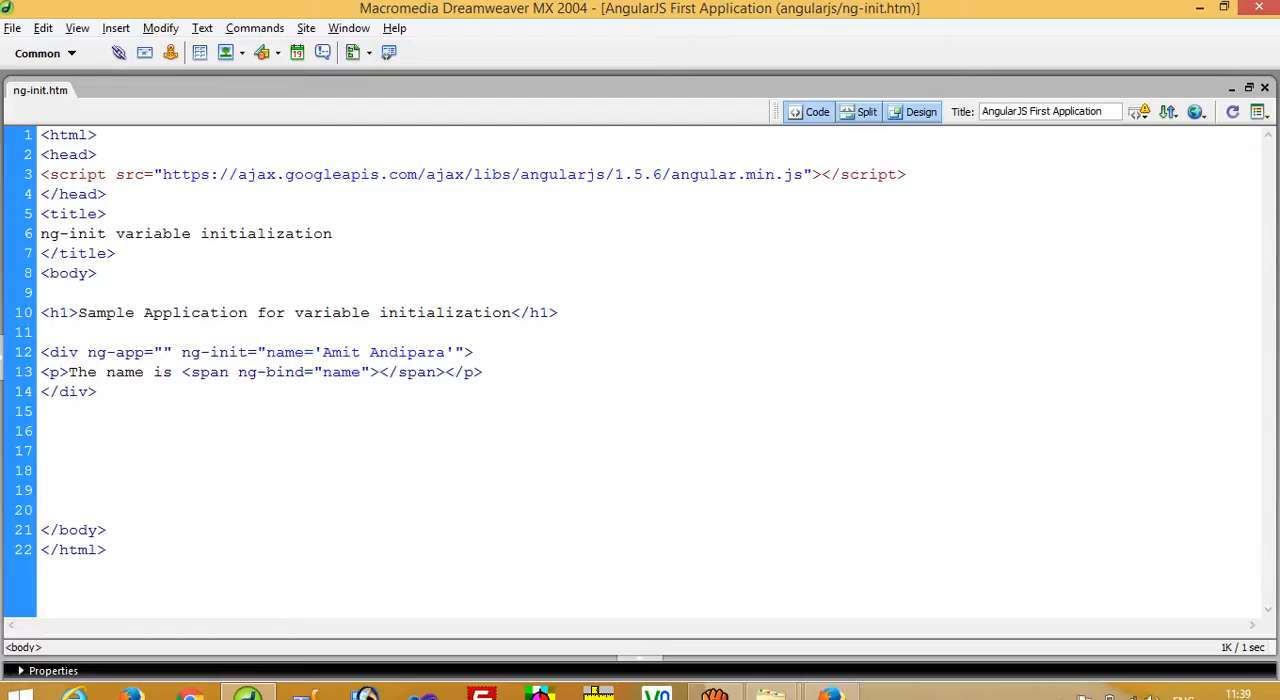
click(42, 391)
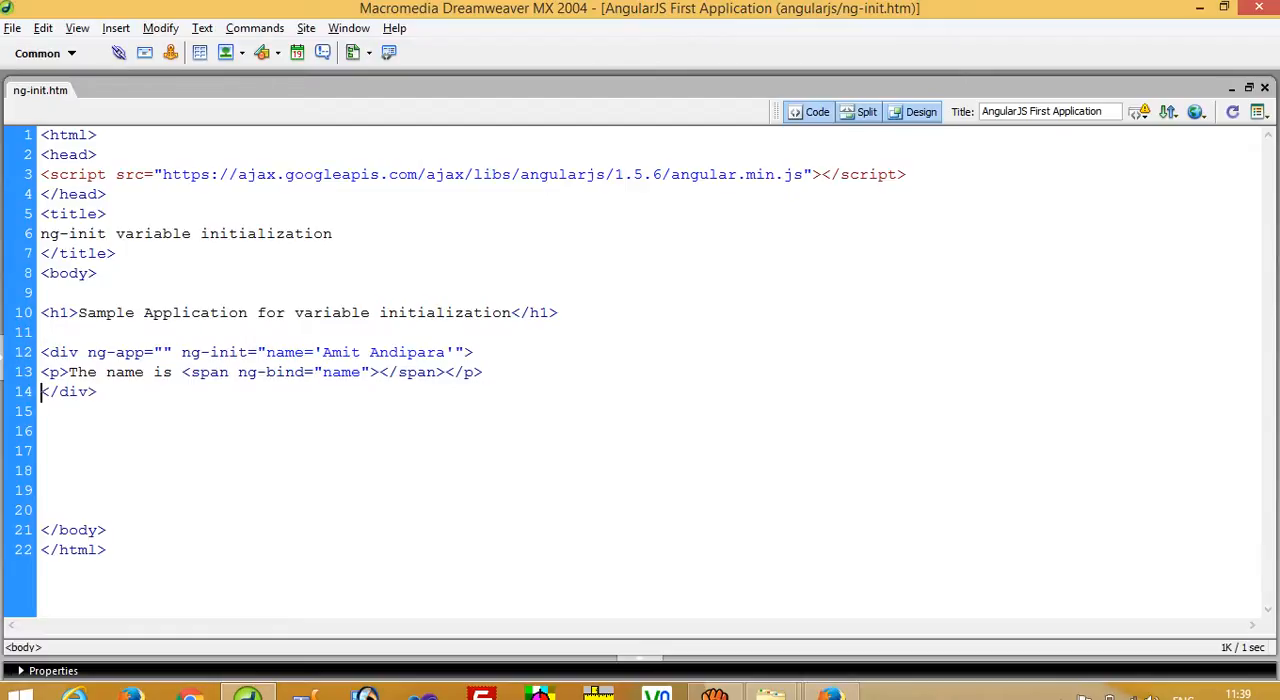
double_click(290, 352)
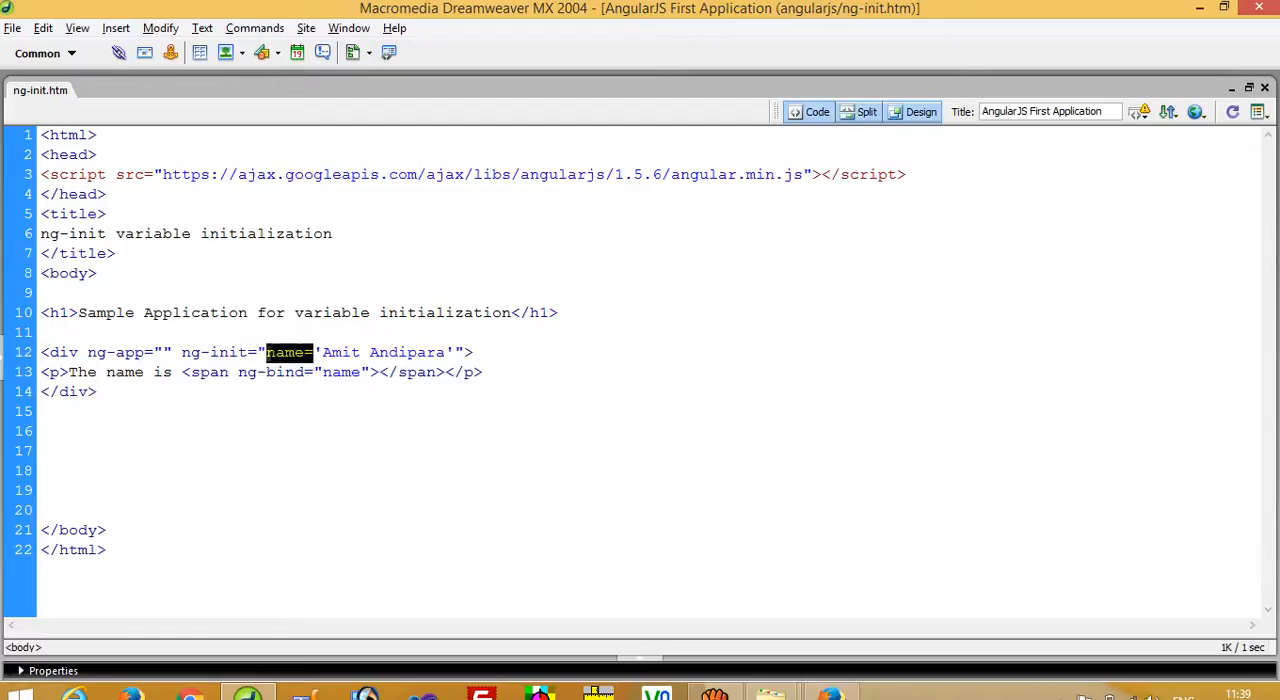
drag(268, 352, 450, 352)
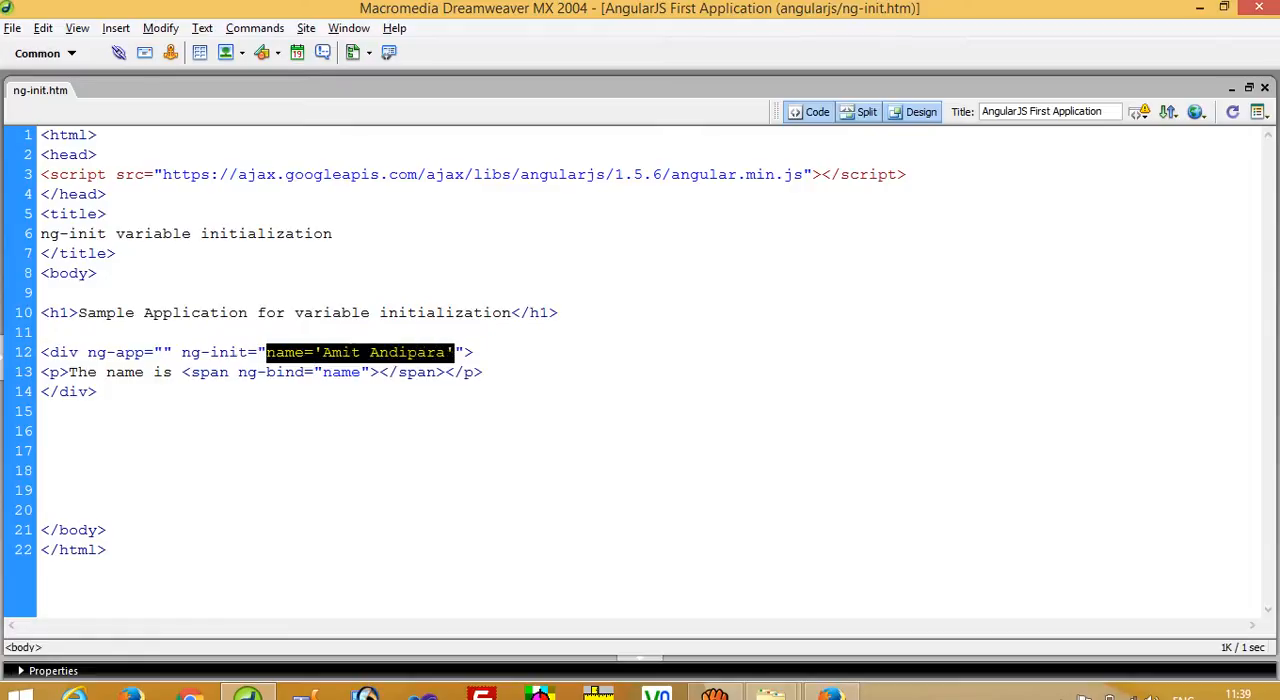
click(45, 332)
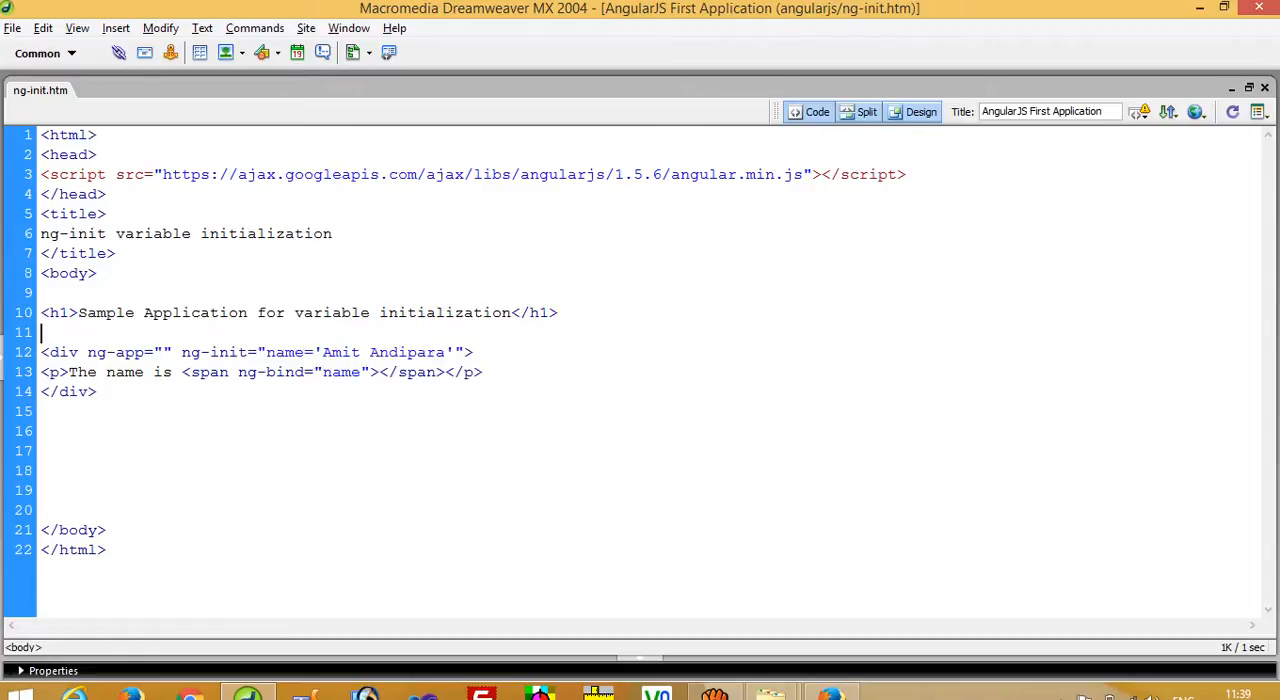